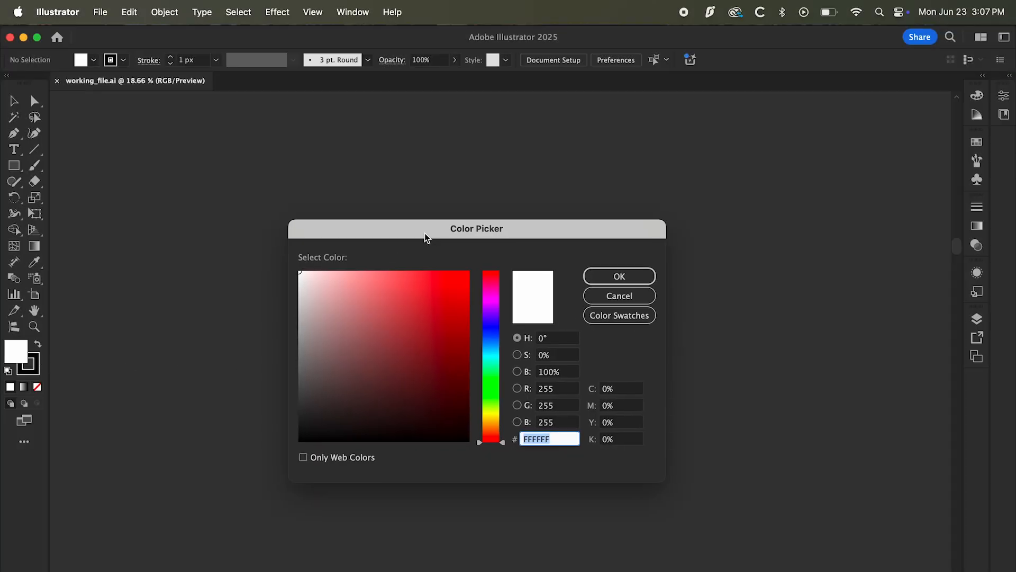
Sweep the picked colour's hue from blue down the spectrum and settle on pure red, ff0000.
{"action": "type", "text": "ff0031"}
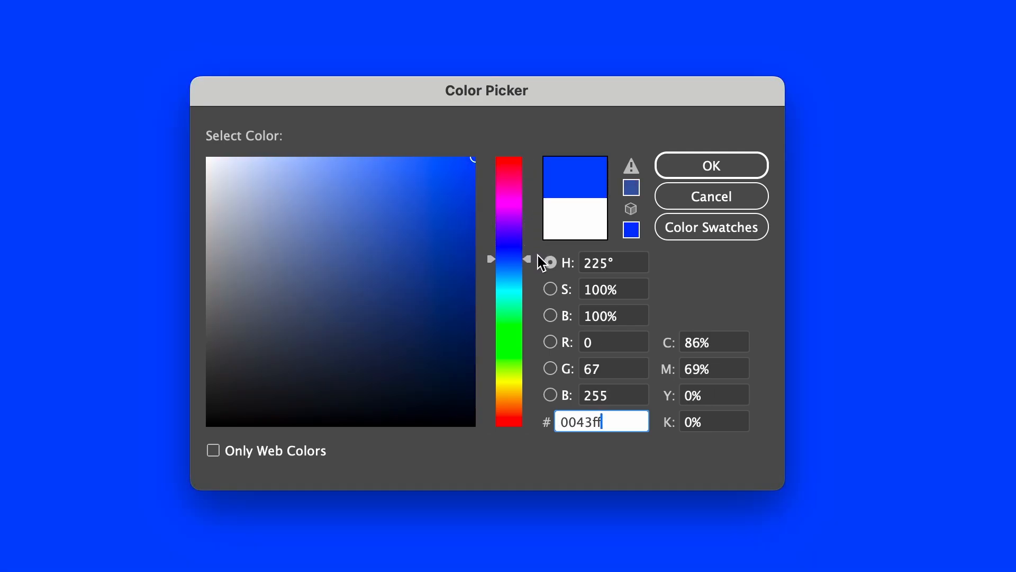
{"action": "left_click_drag", "start_coordinate": [543, 261], "coordinate": [535, 360]}
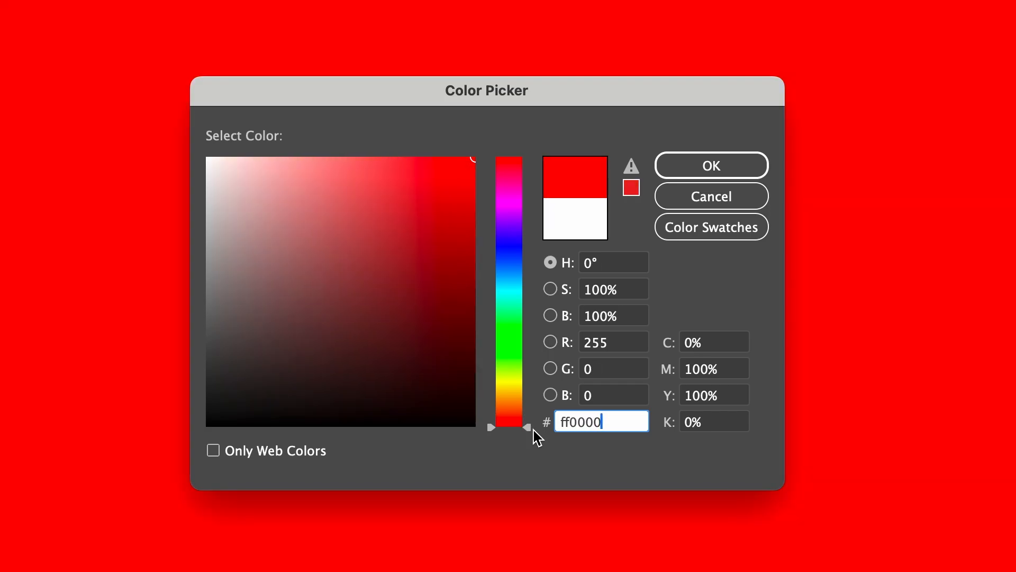
{"action": "left_click", "coordinate": [710, 165]}
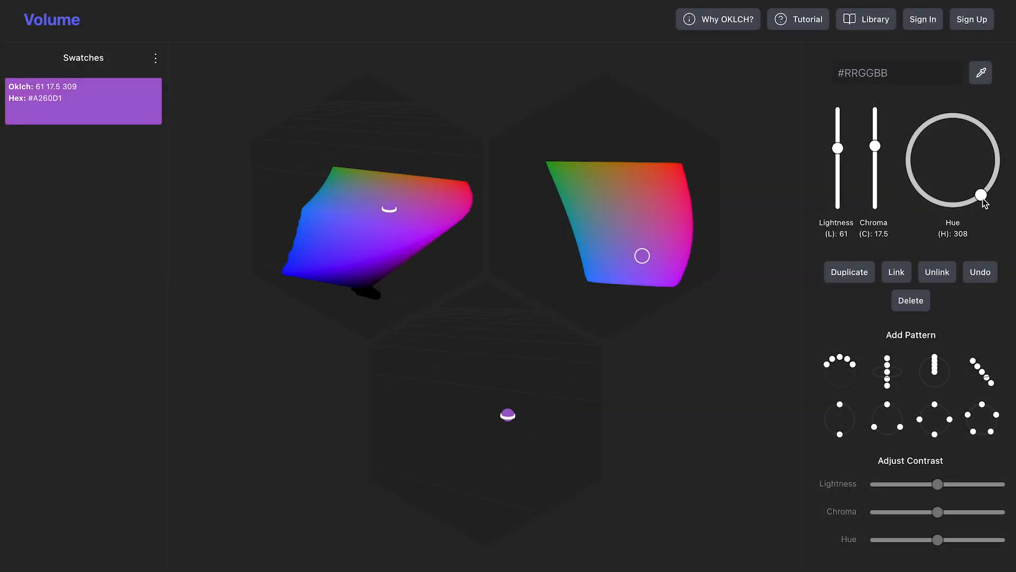
Turn the swatch purple on the Hue wheel, reaching OKLCH 61 17.5 309 (#A260D1).
{"action": "left_click_drag", "start_coordinate": [982, 195], "coordinate": [962, 198]}
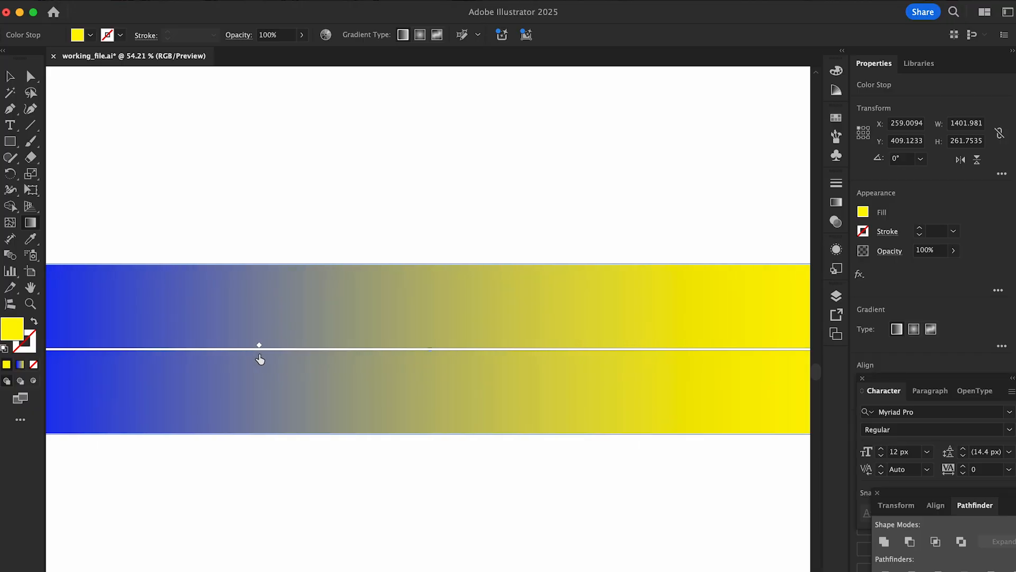
Slide the gradient midpoint so the grey band between blue and yellow shifts along the bars.
{"action": "left_click_drag", "start_coordinate": [259, 344], "coordinate": [527, 344]}
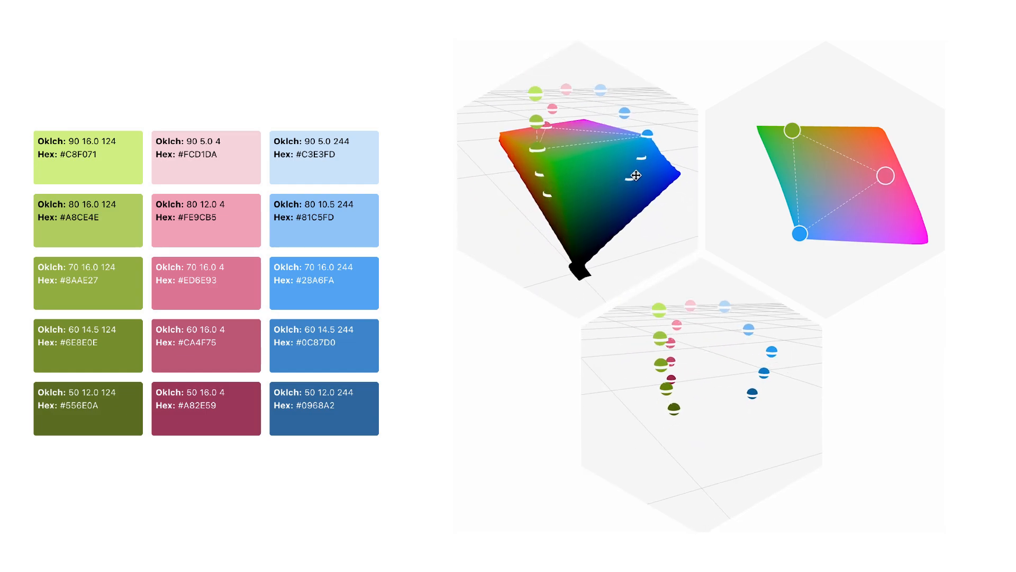
Orbit the OKLCH volume to reveal the green, pink and blue palette points inside it.
{"action": "left_click_drag", "start_coordinate": [635, 174], "coordinate": [681, 165]}
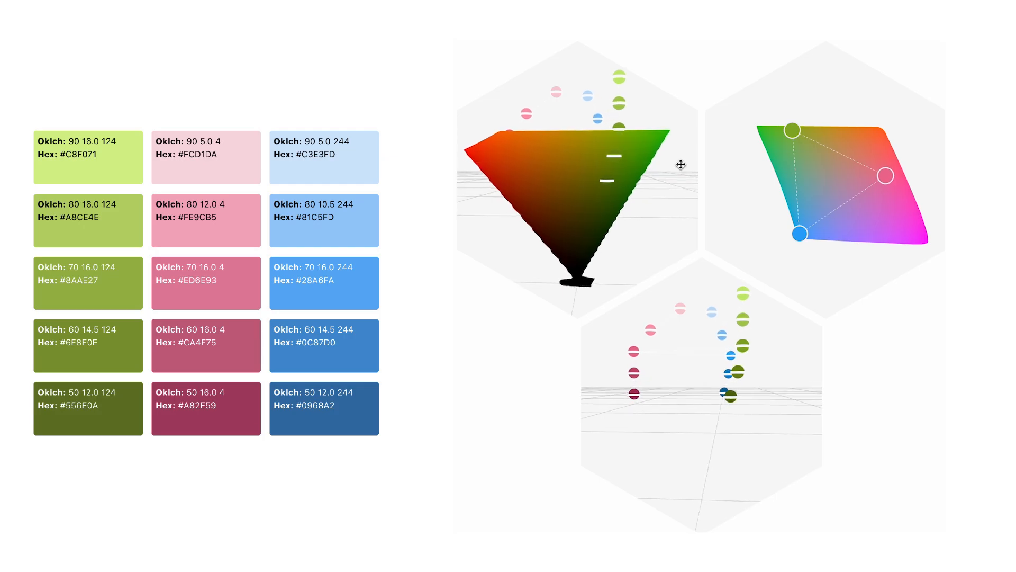